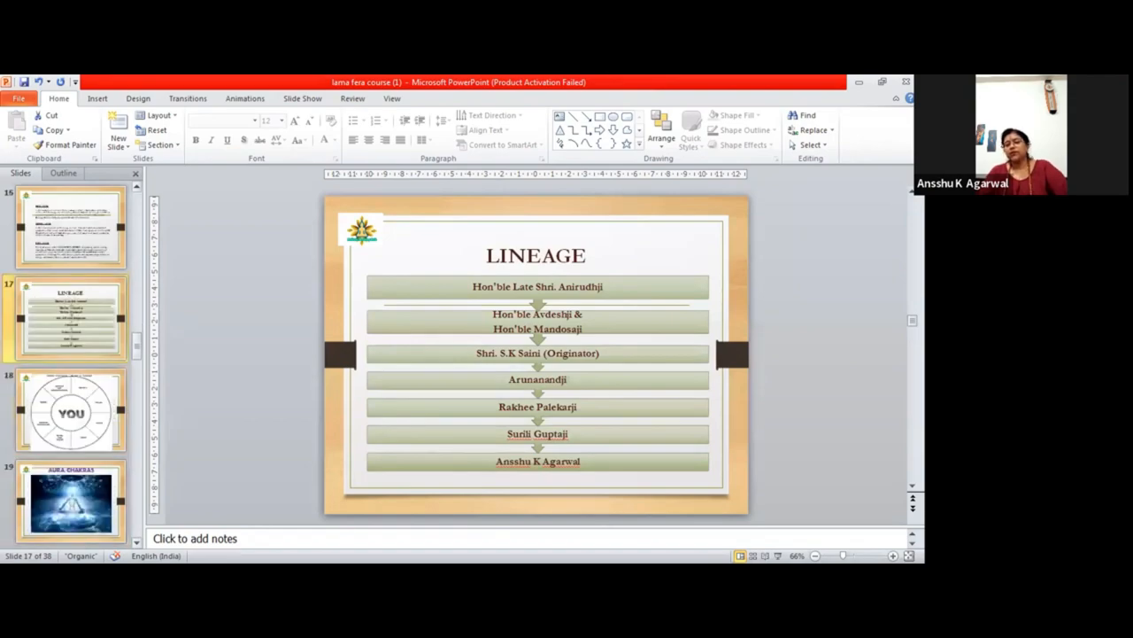
# Step: Move from the LINEAGE slide down to slide 20, AURA, comparing unhealthy and healthy auras
pyautogui.scroll(-3)
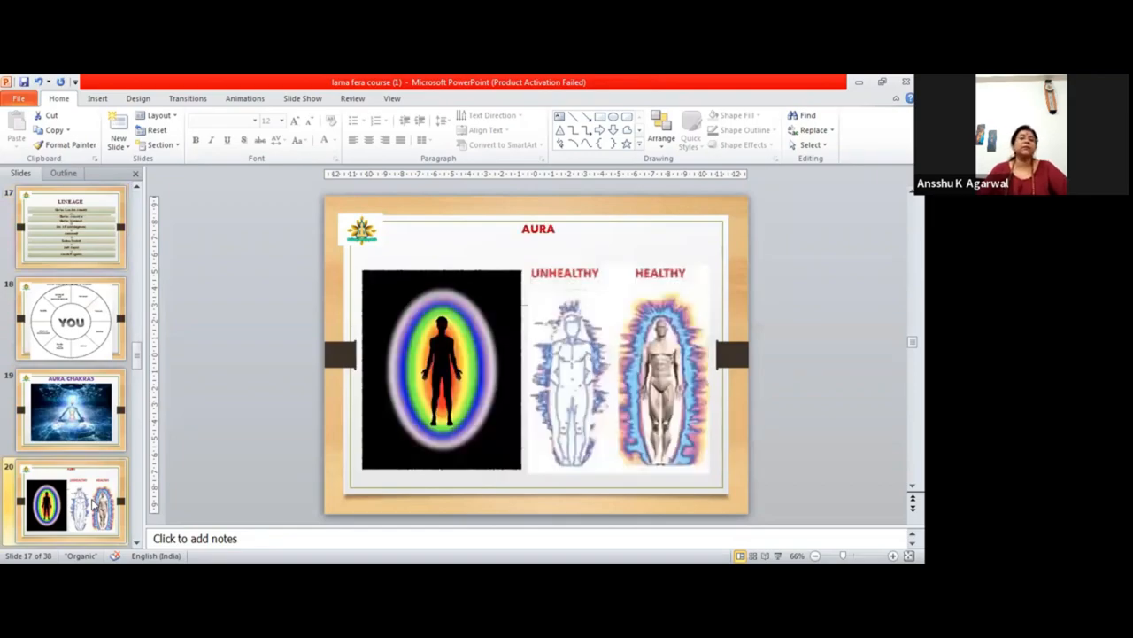
pyautogui.click(67, 499)
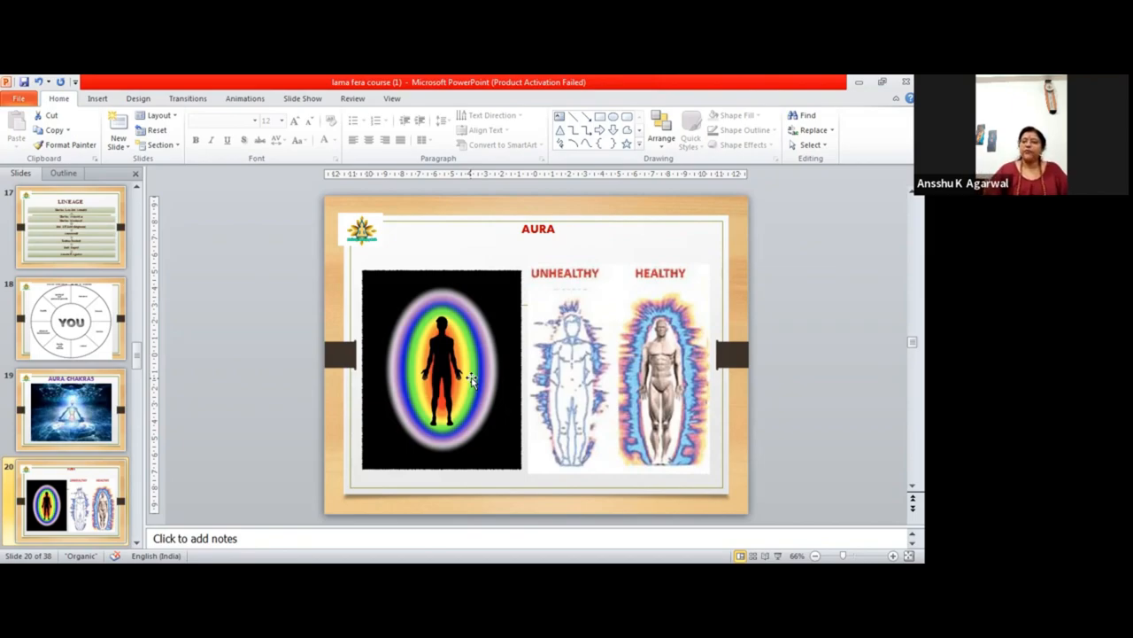
pyautogui.moveTo(588, 342)
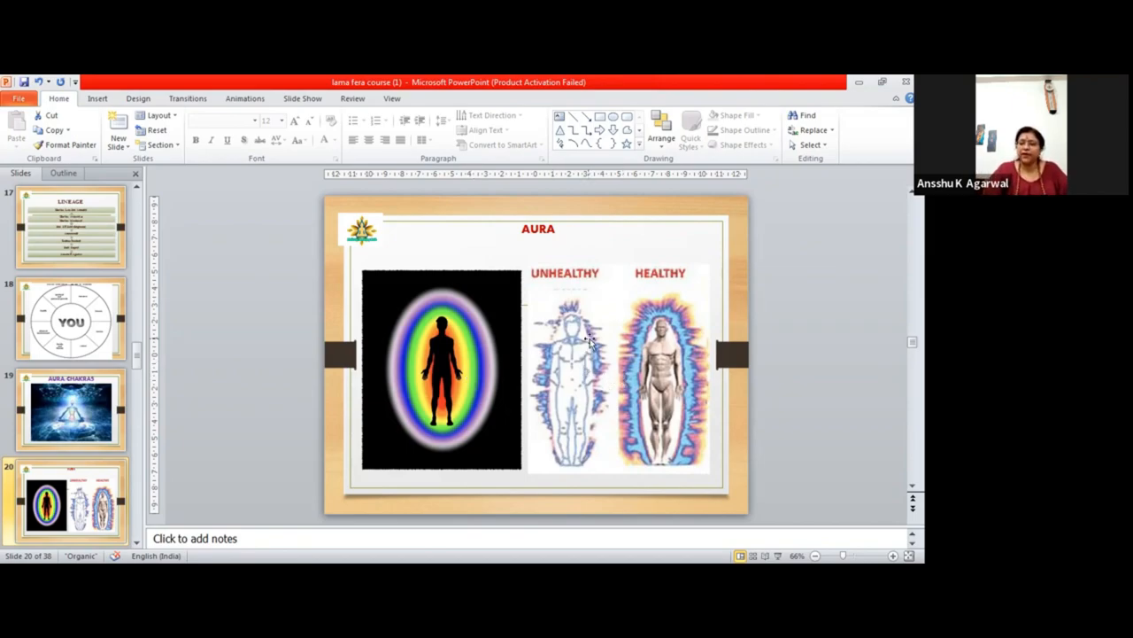
pyautogui.moveTo(549, 331)
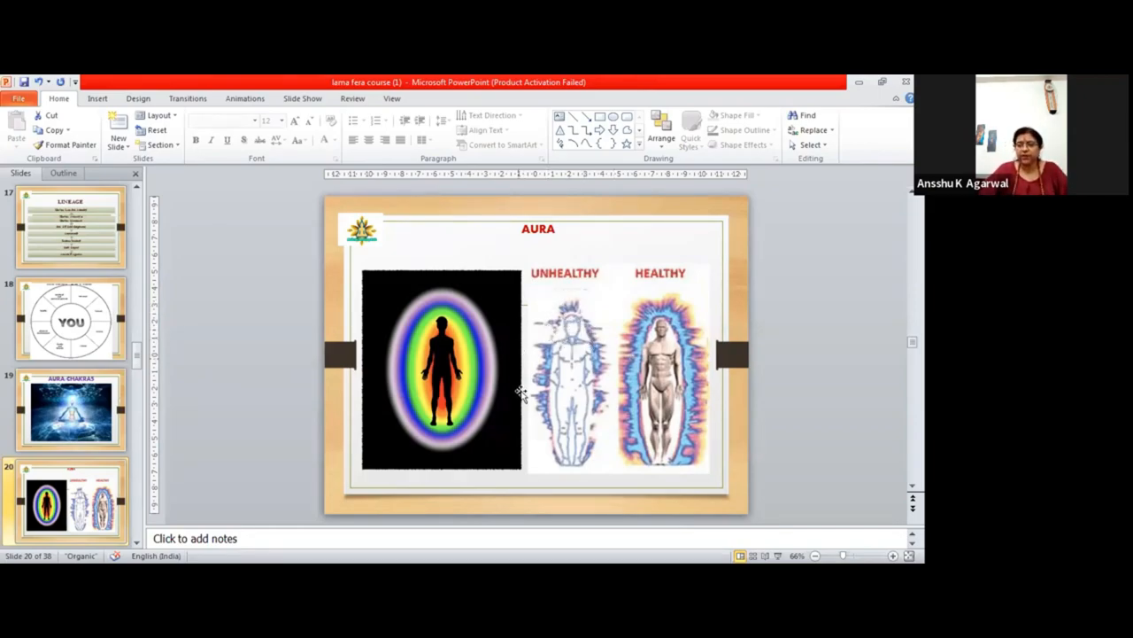
pyautogui.moveTo(552, 333)
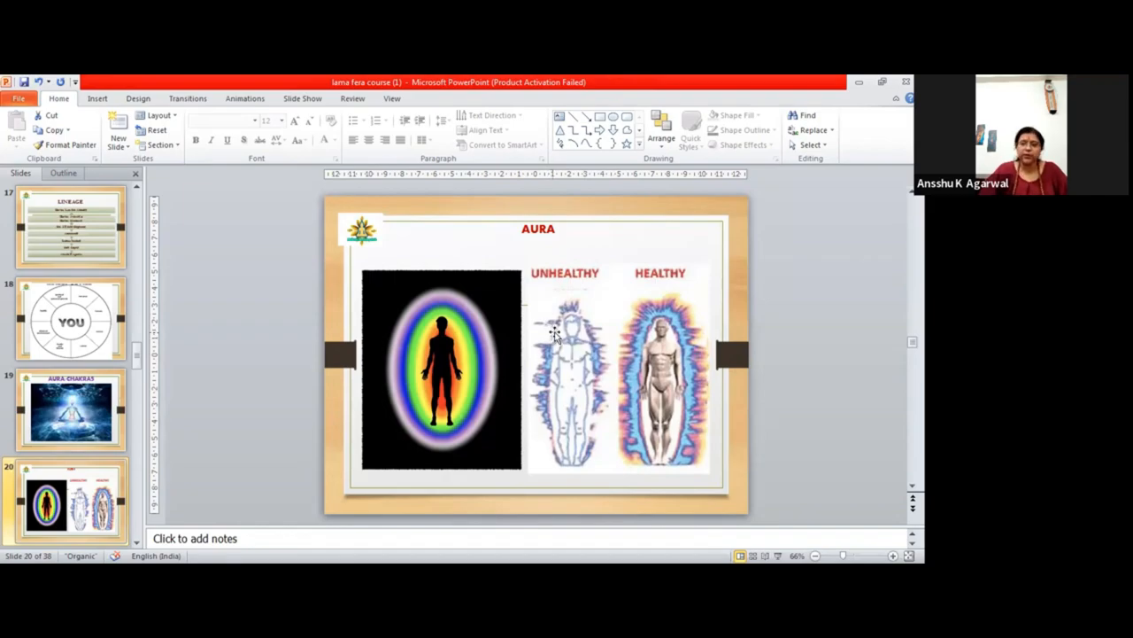
pyautogui.moveTo(611, 354)
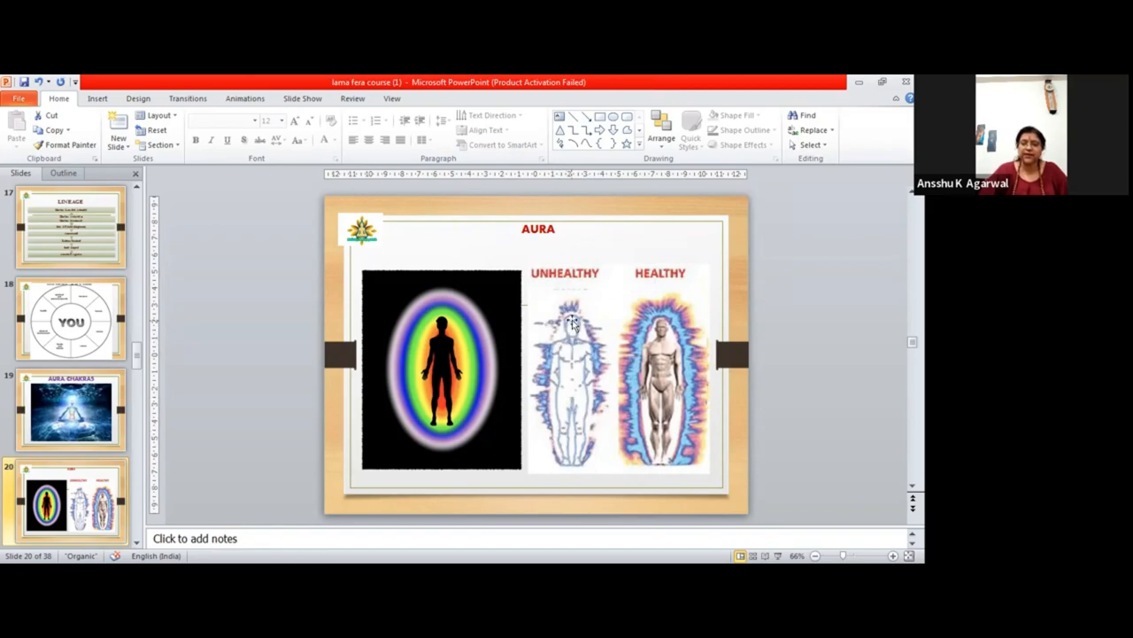
pyautogui.moveTo(622, 461)
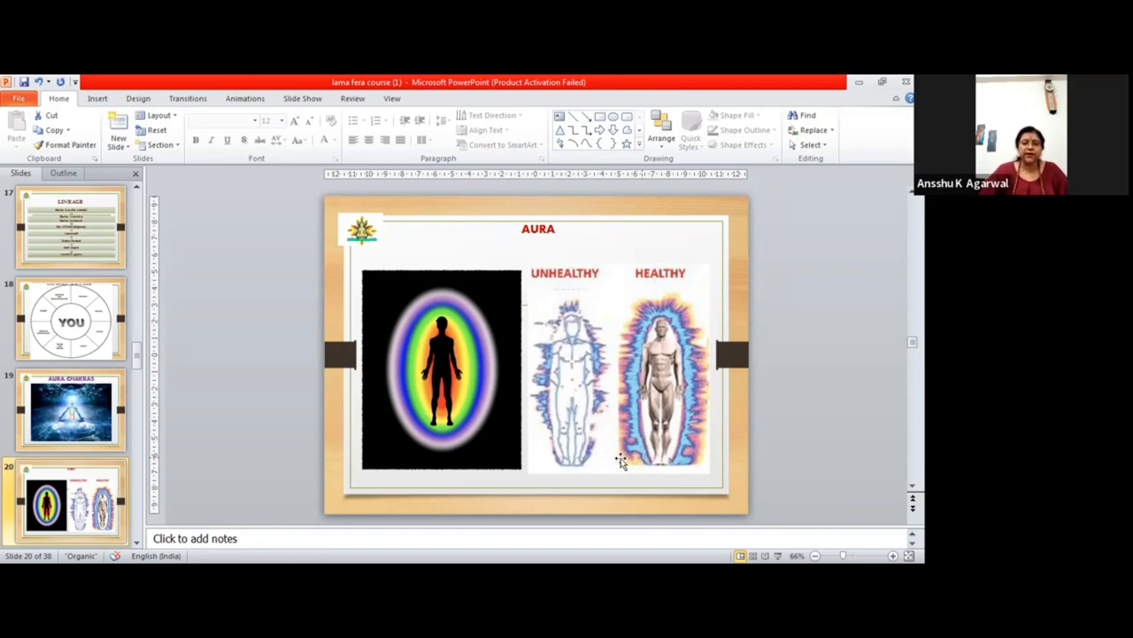
pyautogui.moveTo(705, 427)
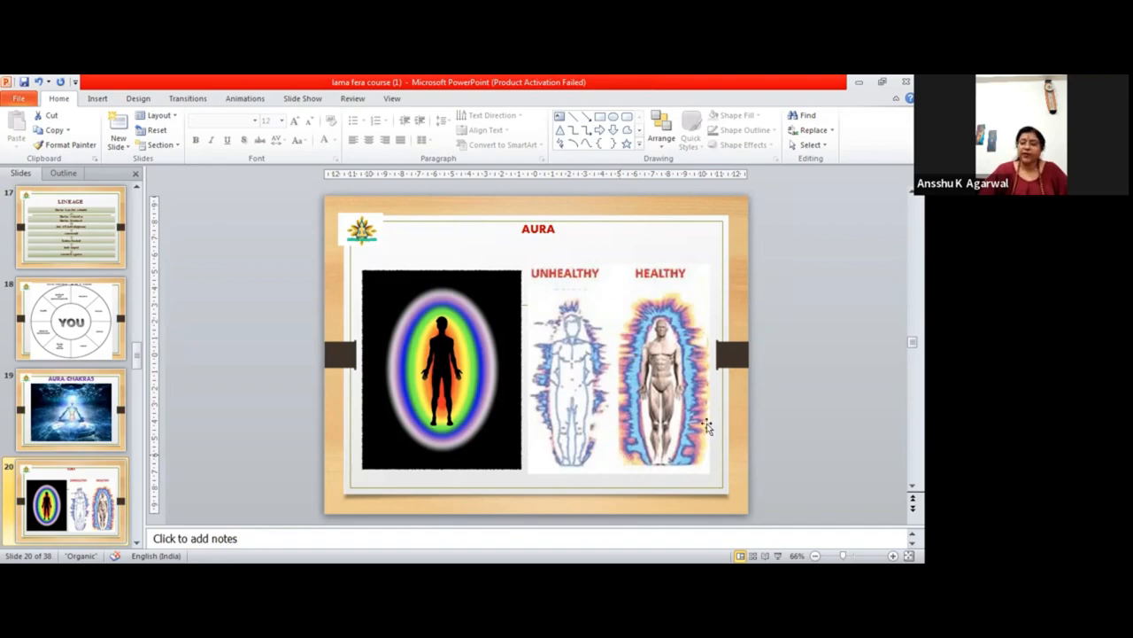
pyautogui.moveTo(698, 411)
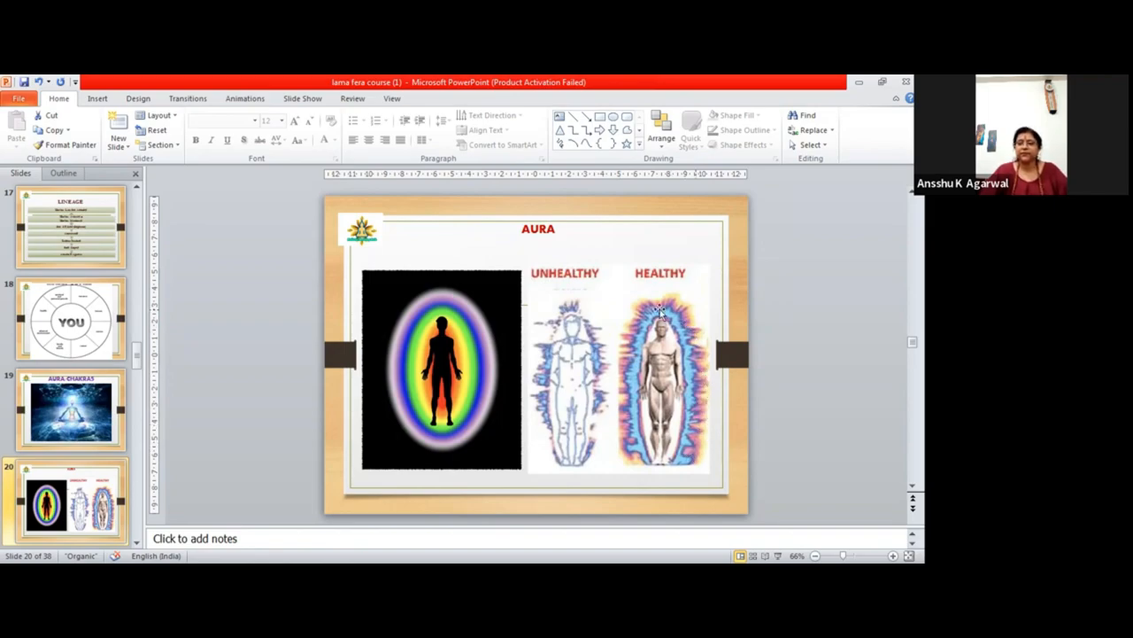
pyautogui.moveTo(730, 471)
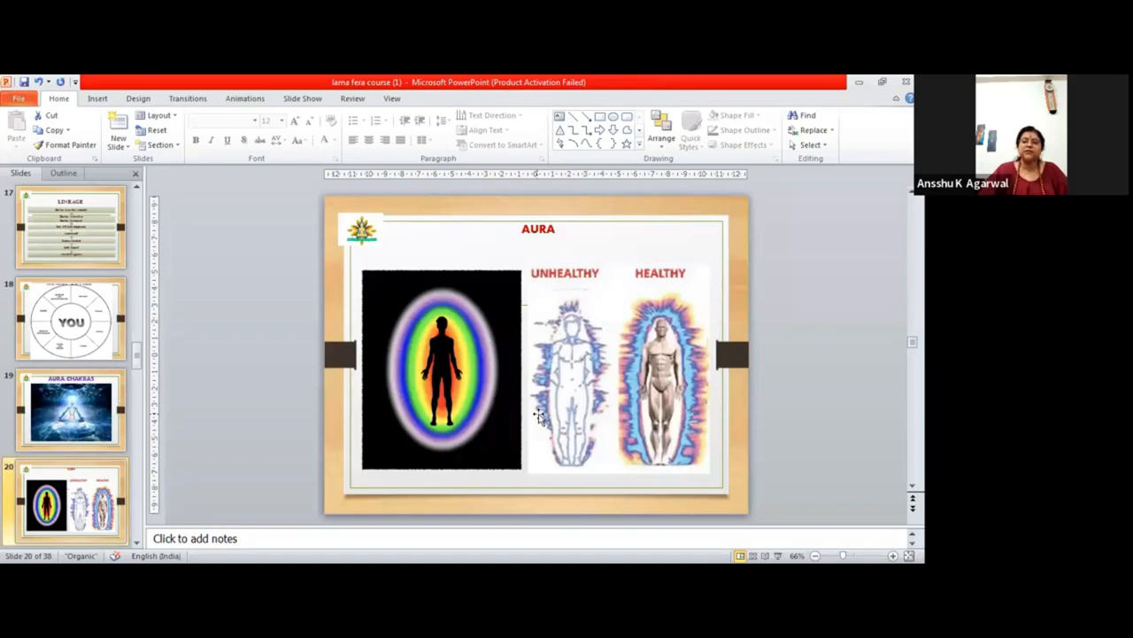
pyautogui.moveTo(595, 319)
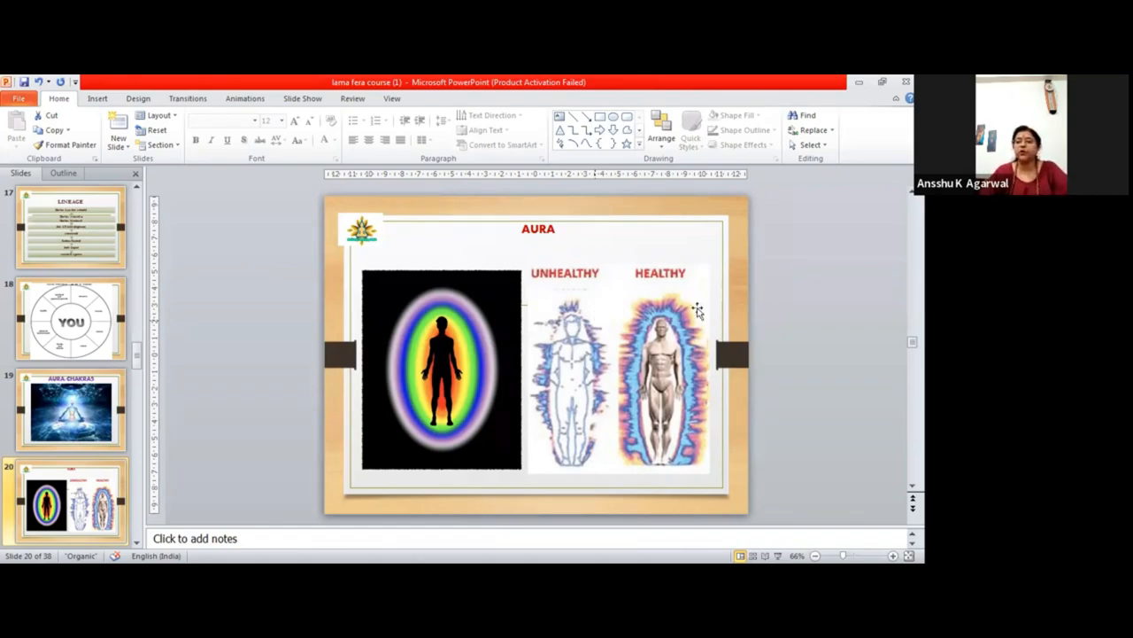
pyautogui.moveTo(627, 340)
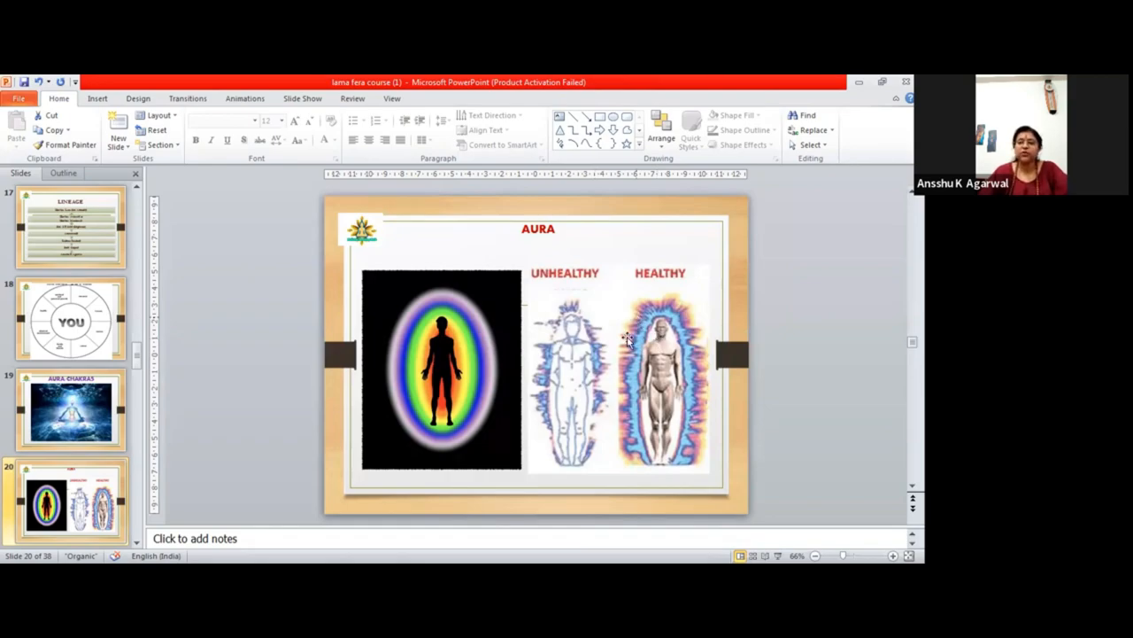
pyautogui.moveTo(700, 381)
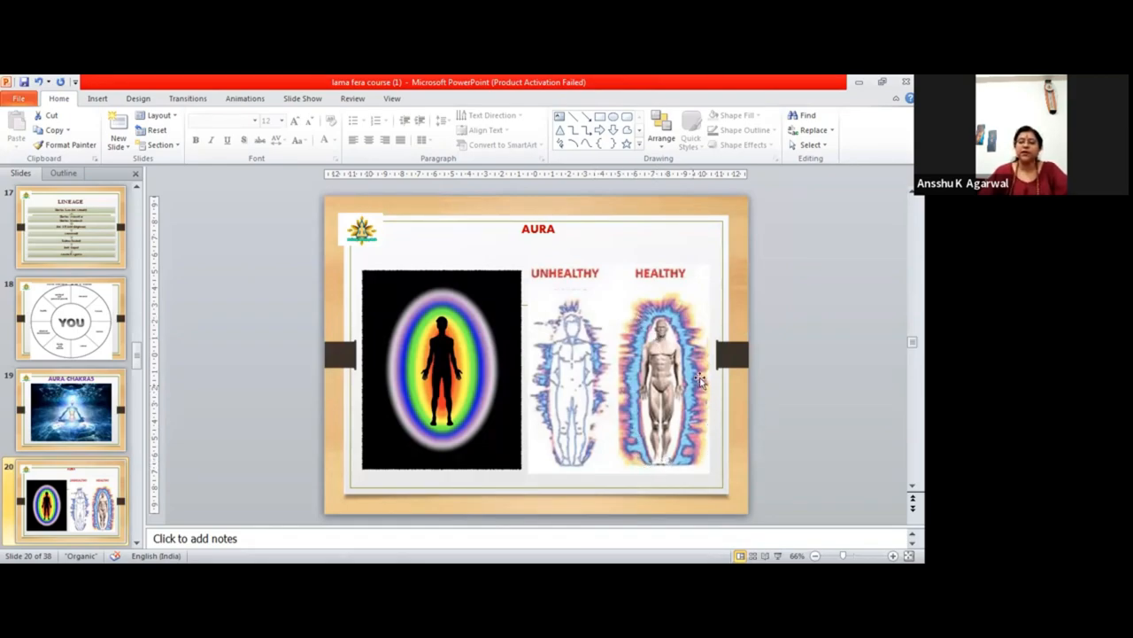